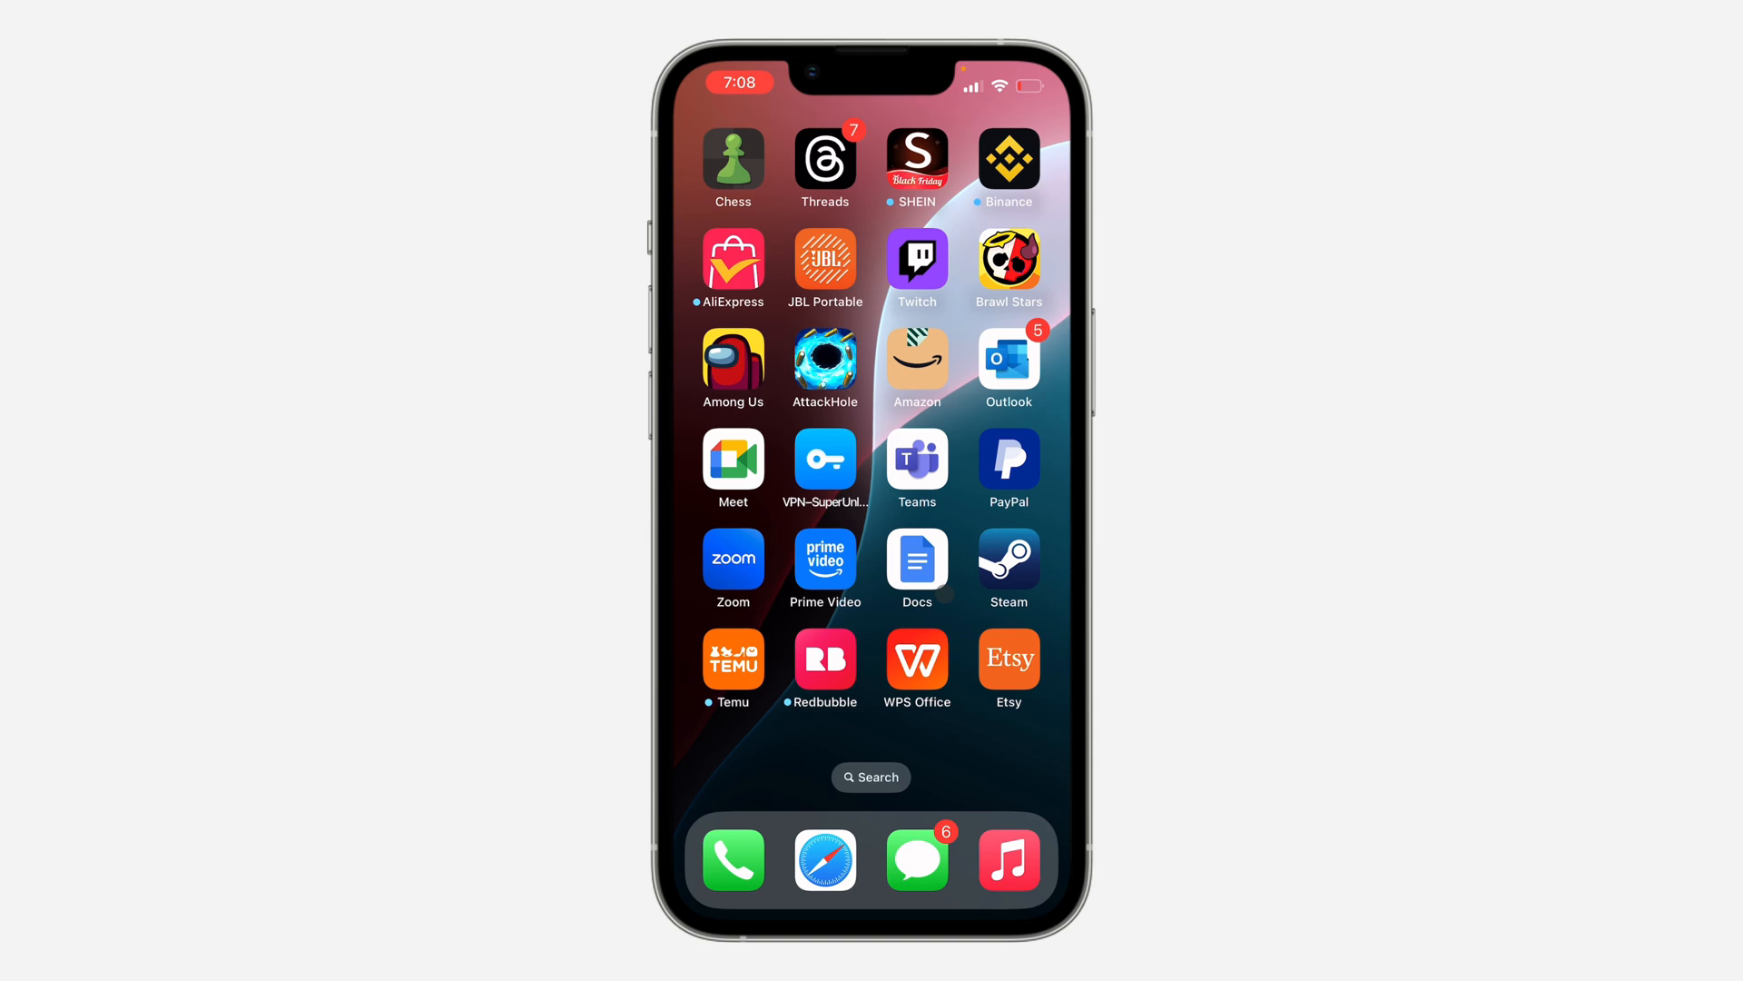
# - Swipe to the Home Screen page that holds the eBay app icon
pyautogui.hscroll(-3)
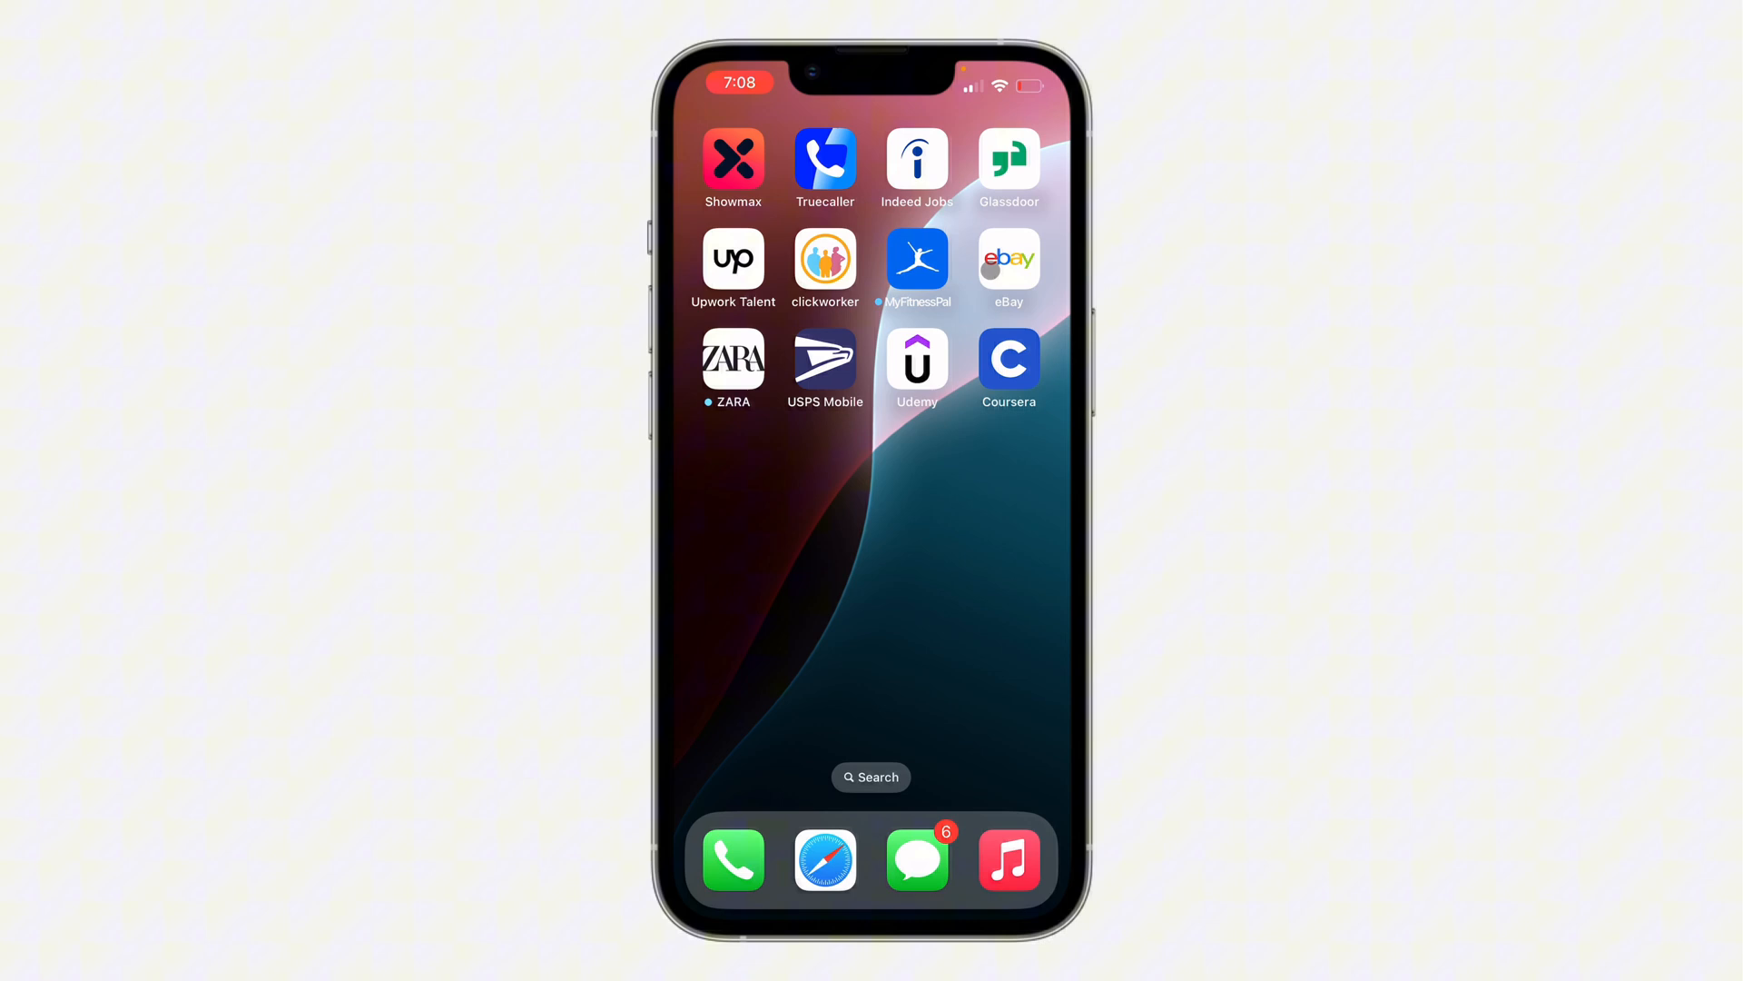
# - Launch eBay and reach the account Settings page via My eBay
pyautogui.click(1006, 259)
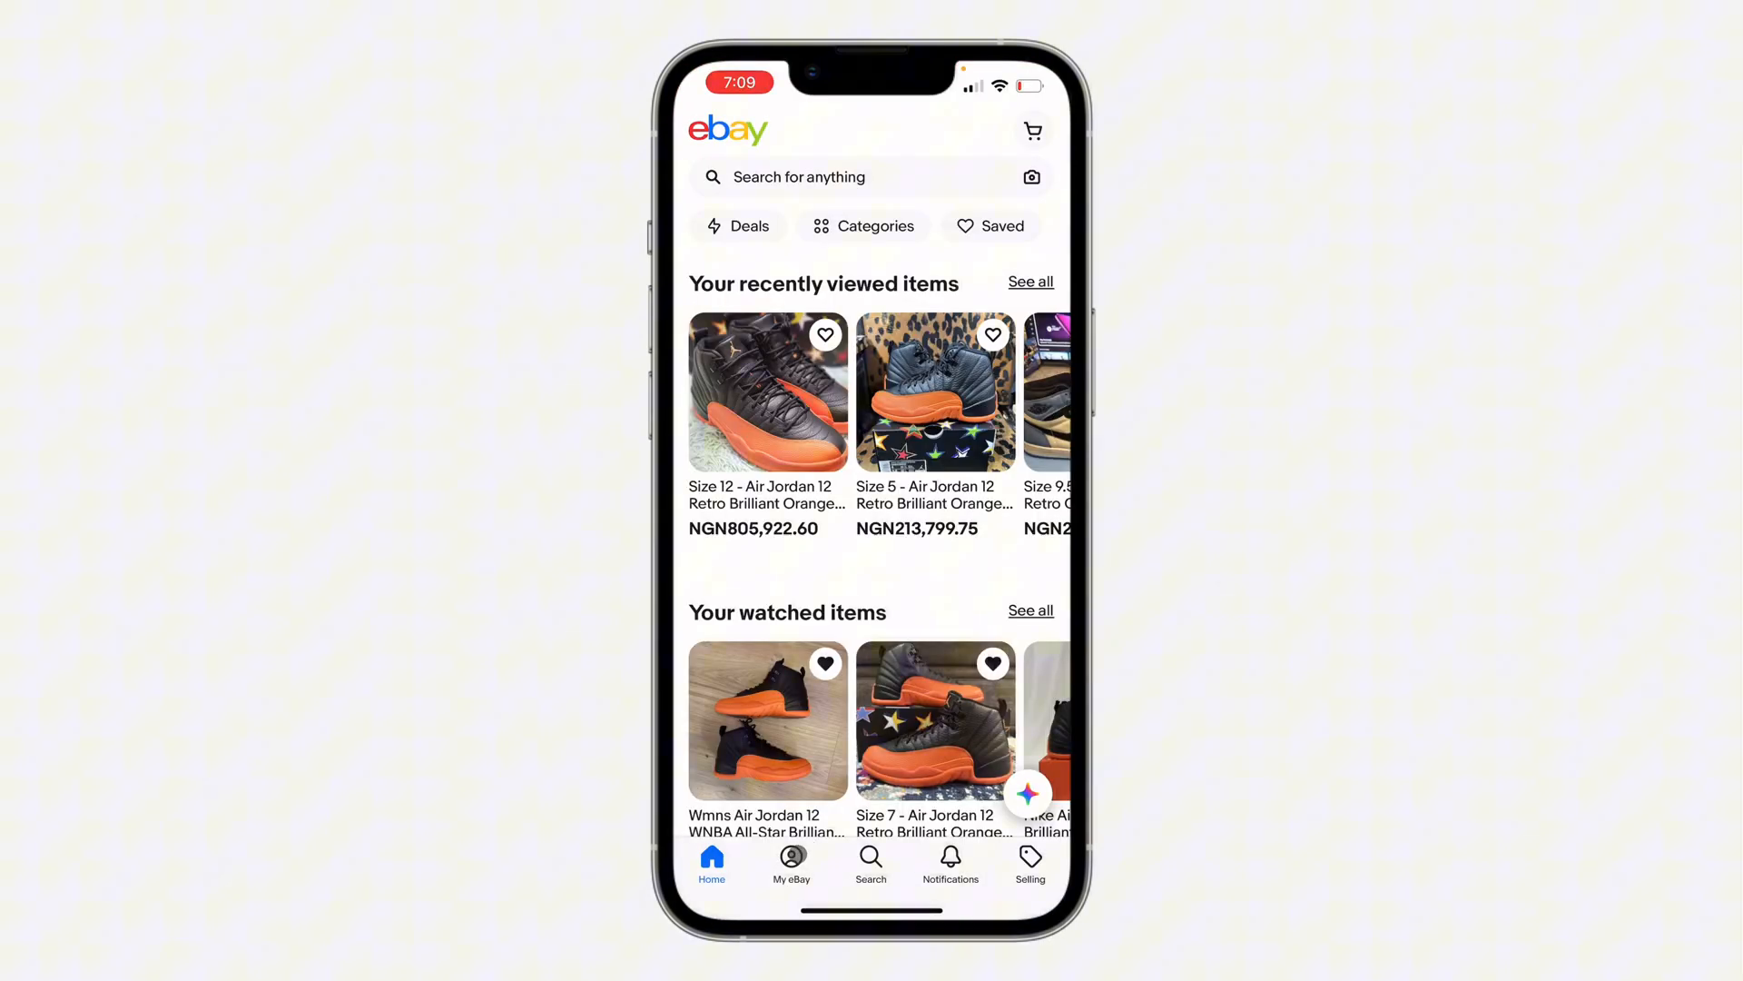
pyautogui.click(792, 864)
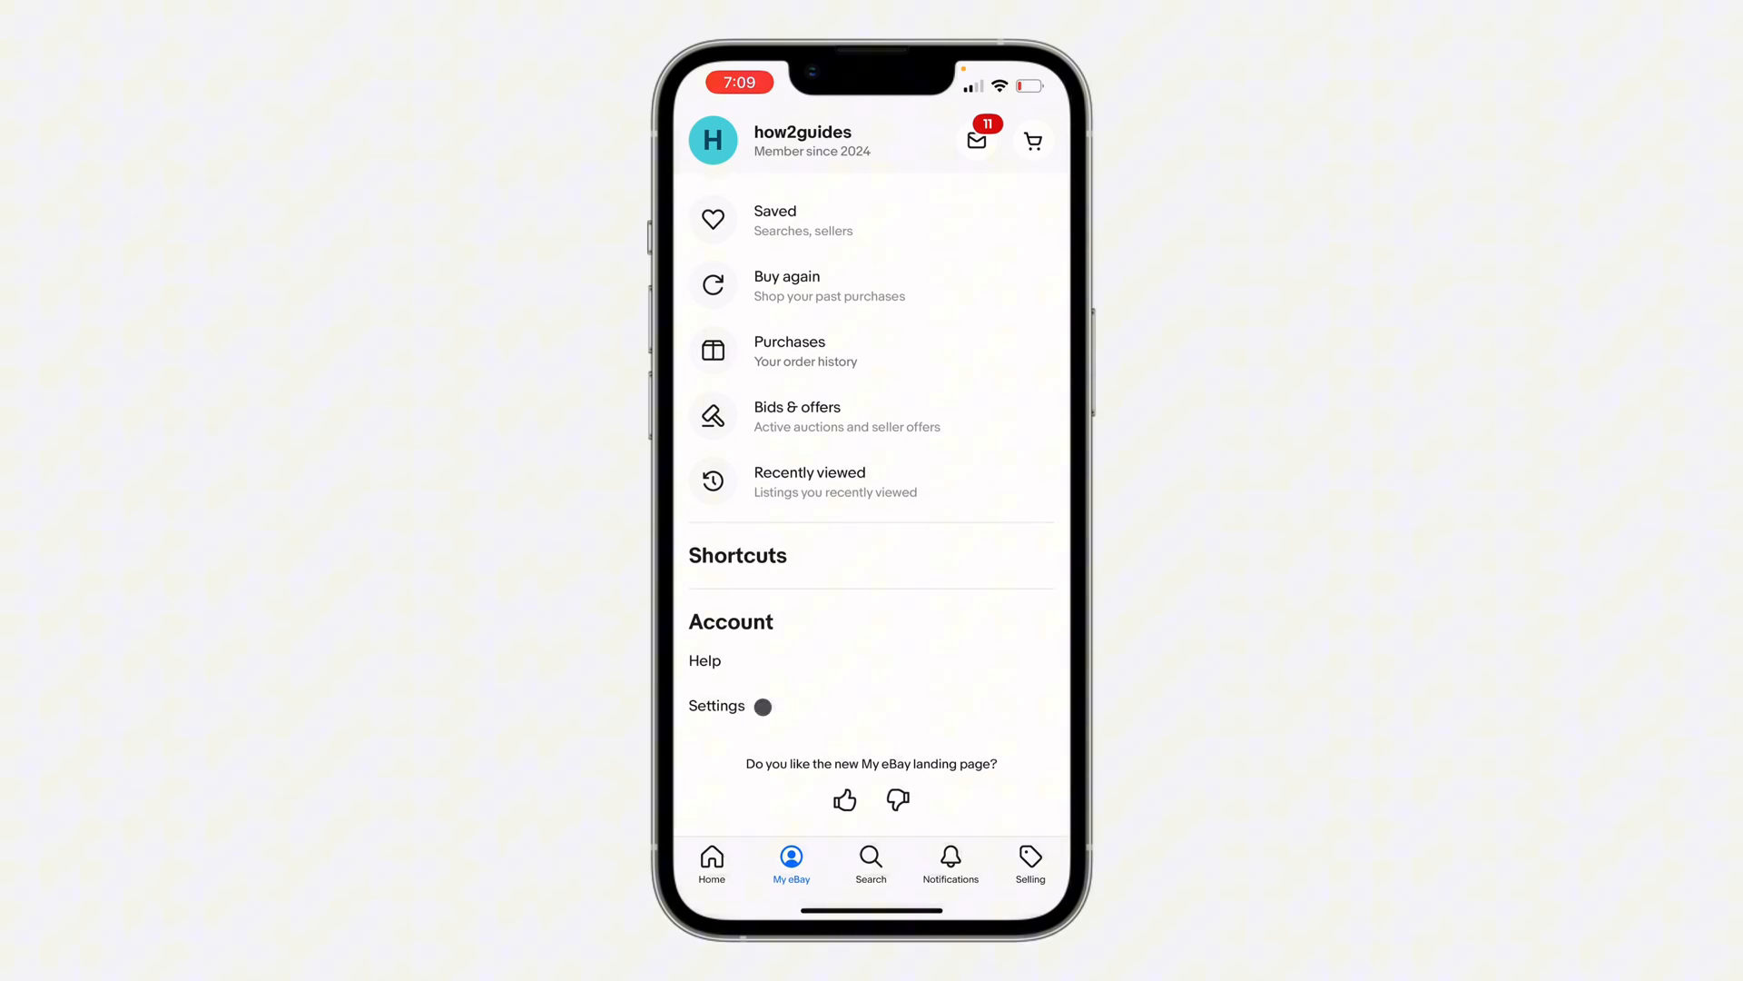
pyautogui.click(717, 704)
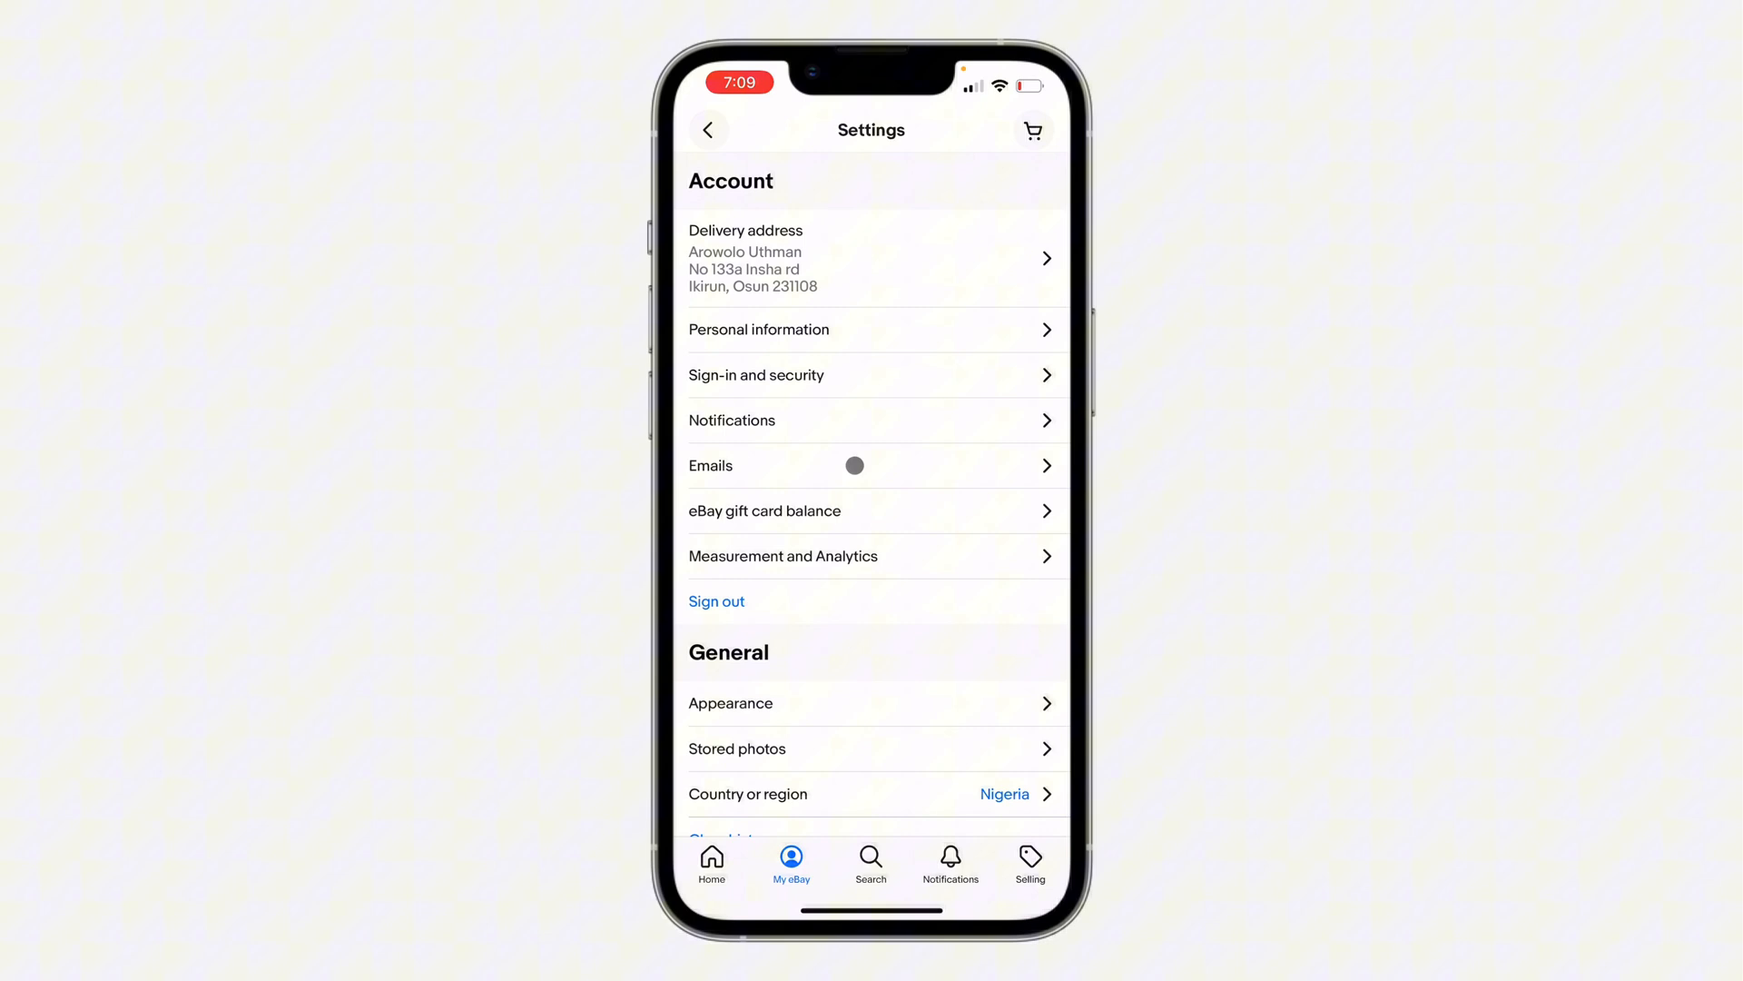
# - In Emails preferences, switch Buyer promotions emails off
pyautogui.click(876, 465)
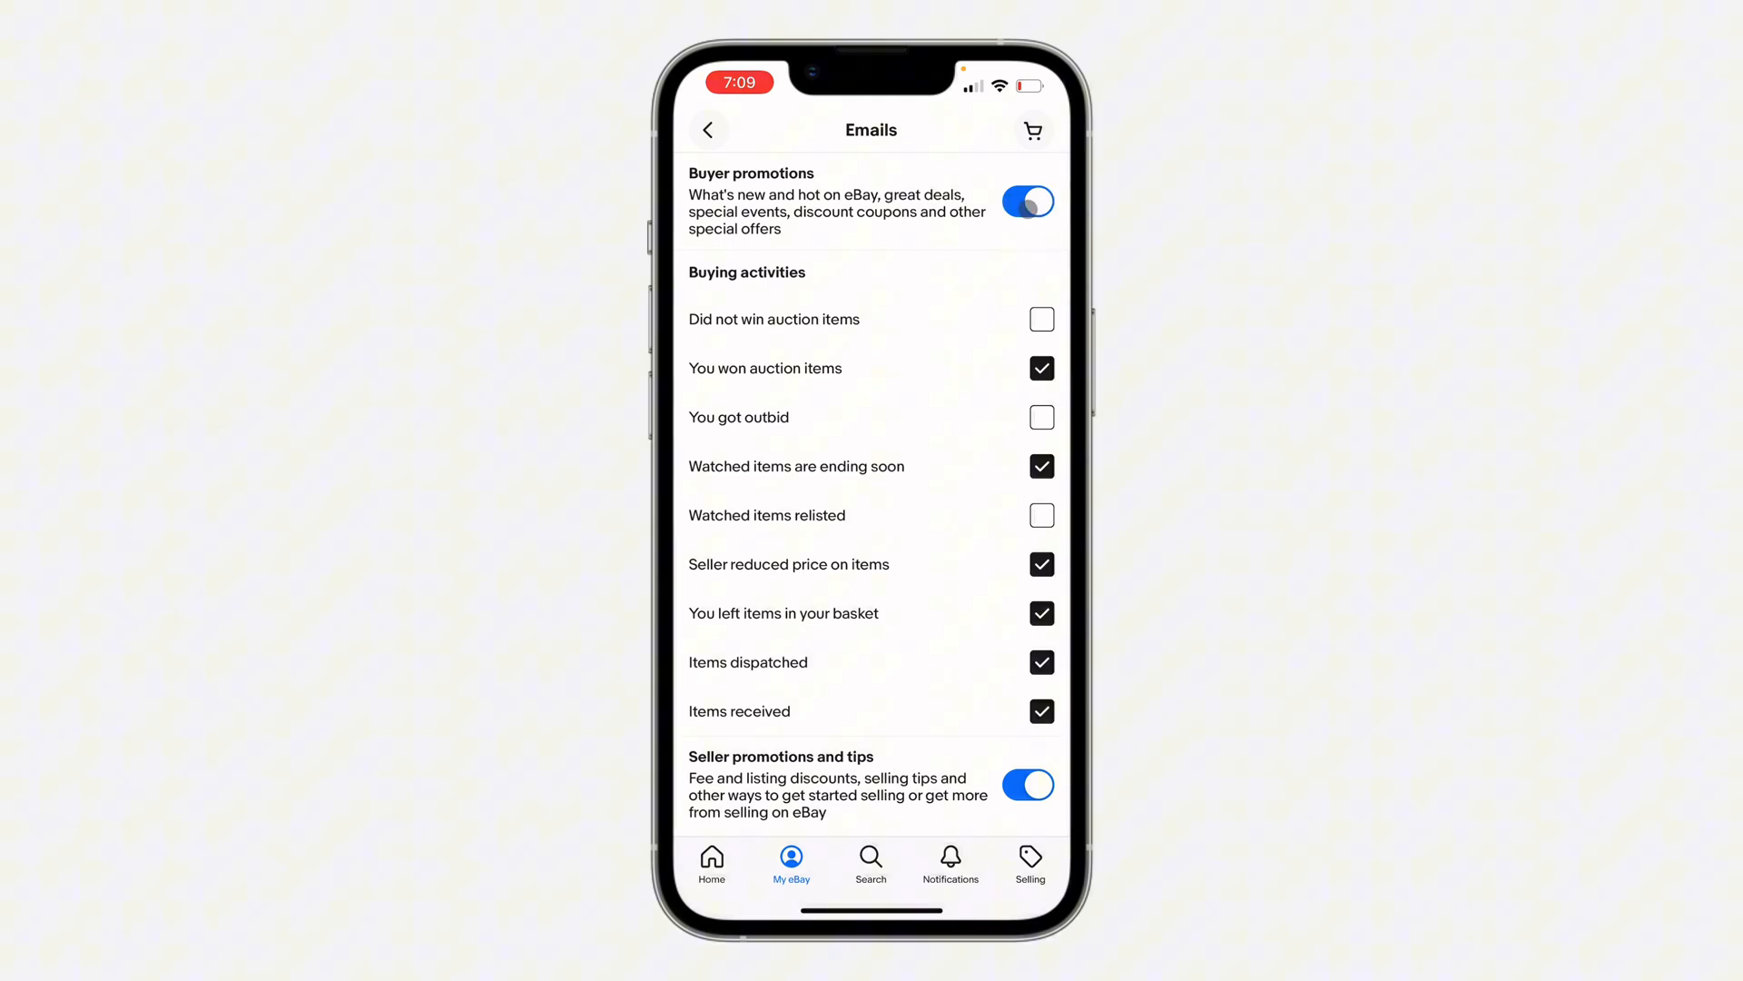
pyautogui.click(1028, 201)
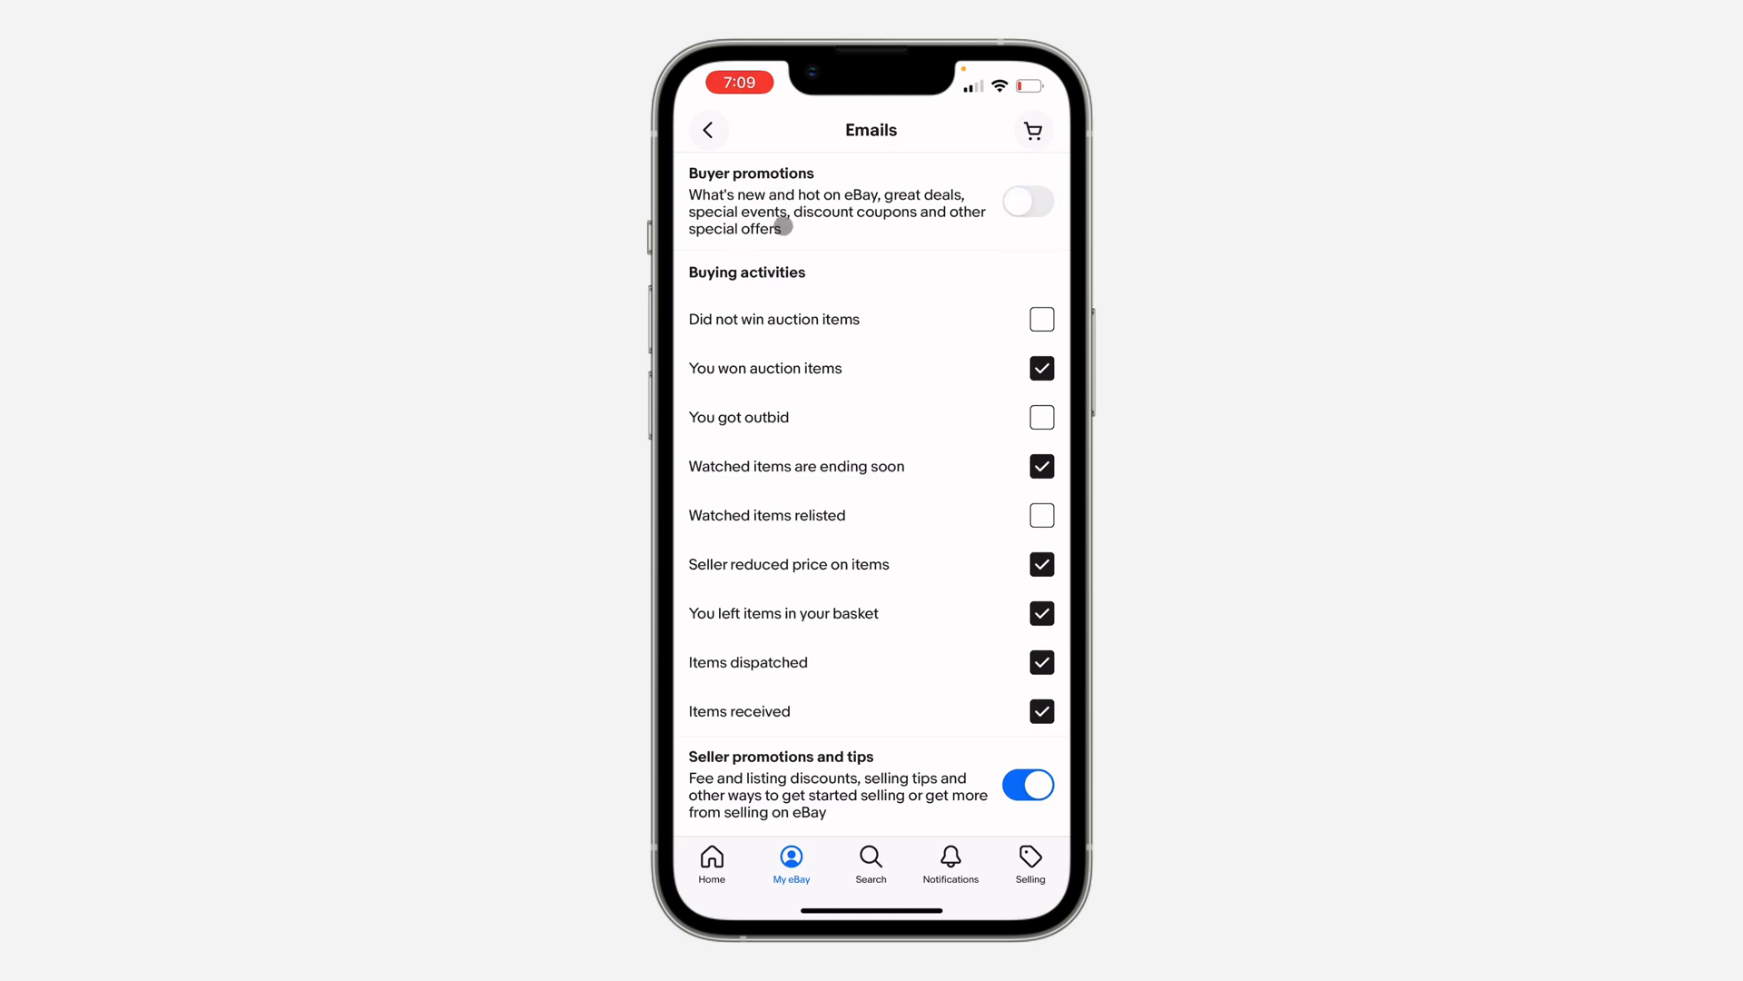
pyautogui.moveTo(875, 216)
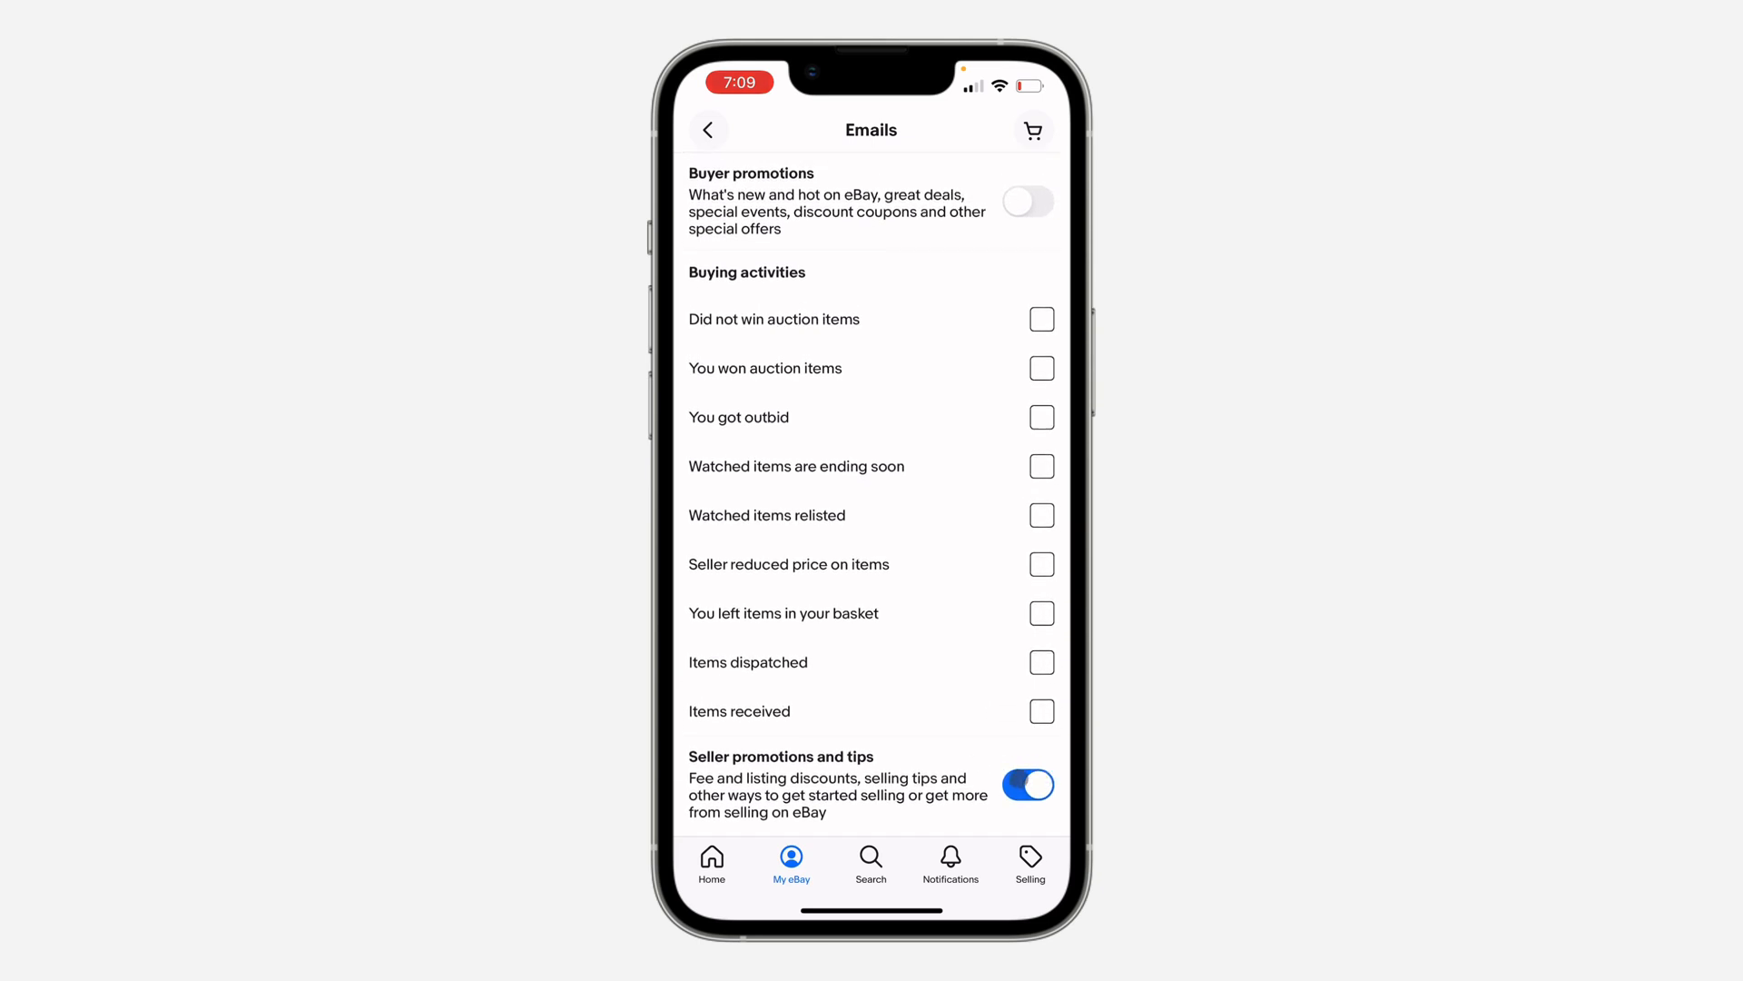
# - Switch Seller promotions and tips emails off, leaving no marketing emails enabled
pyautogui.click(1026, 785)
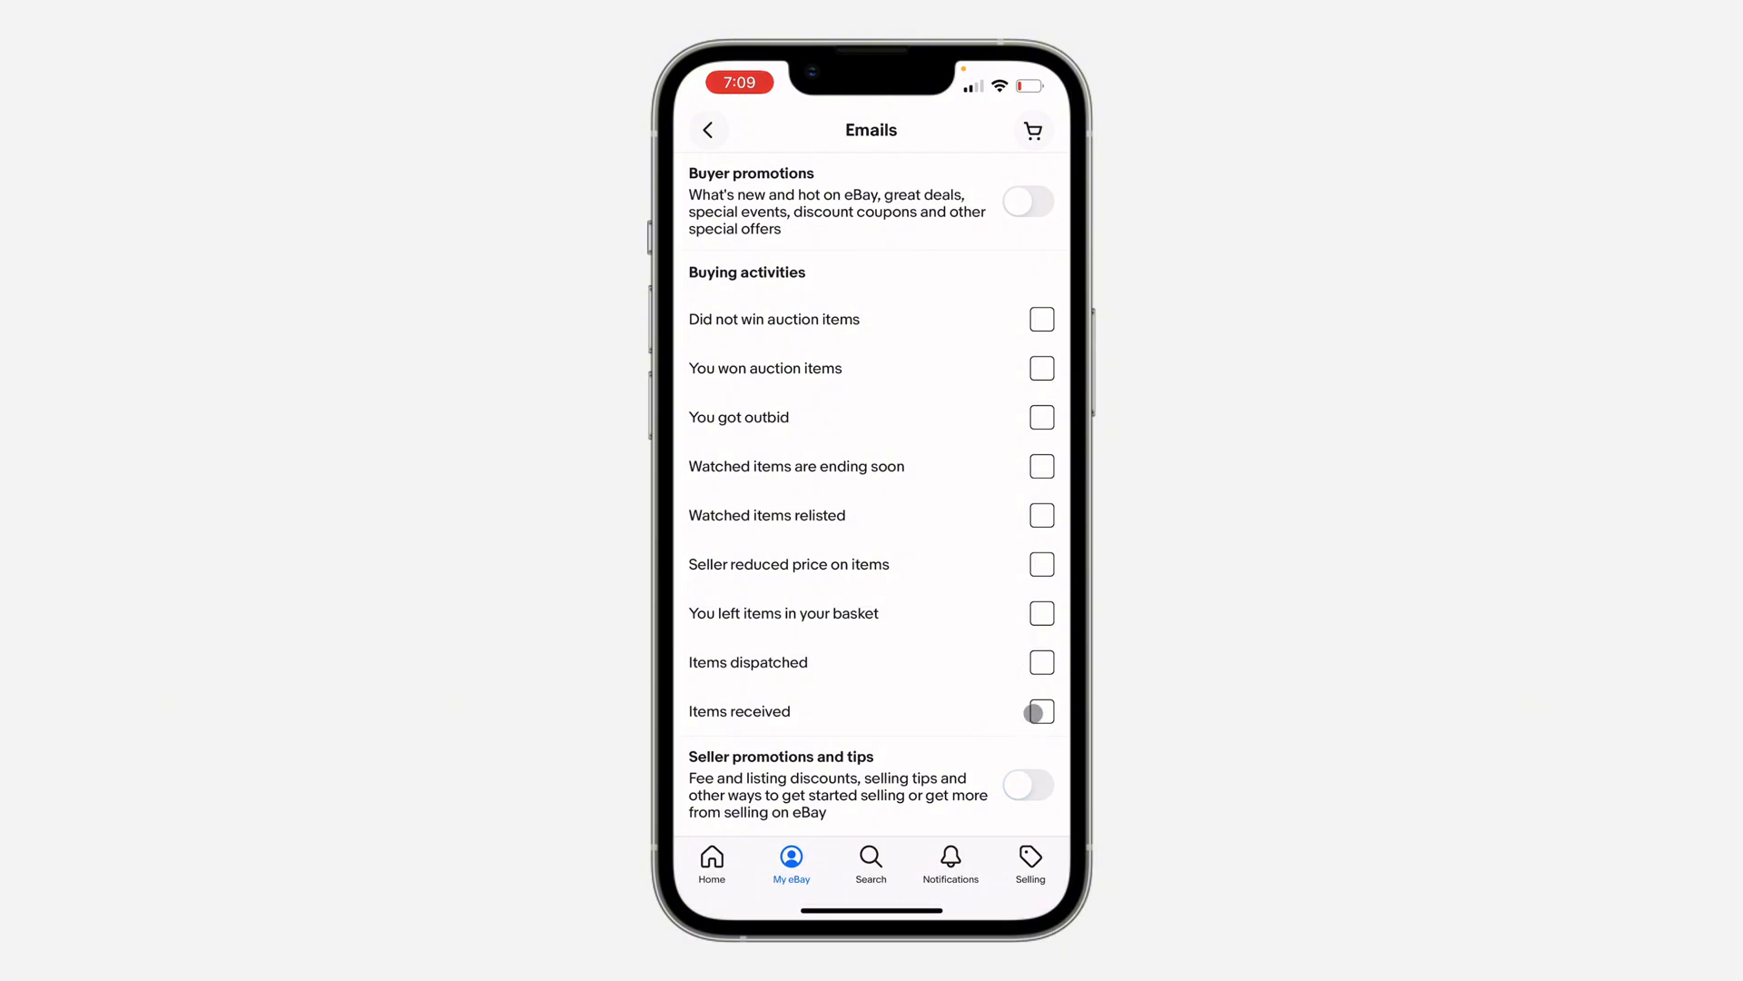
pyautogui.click(1040, 712)
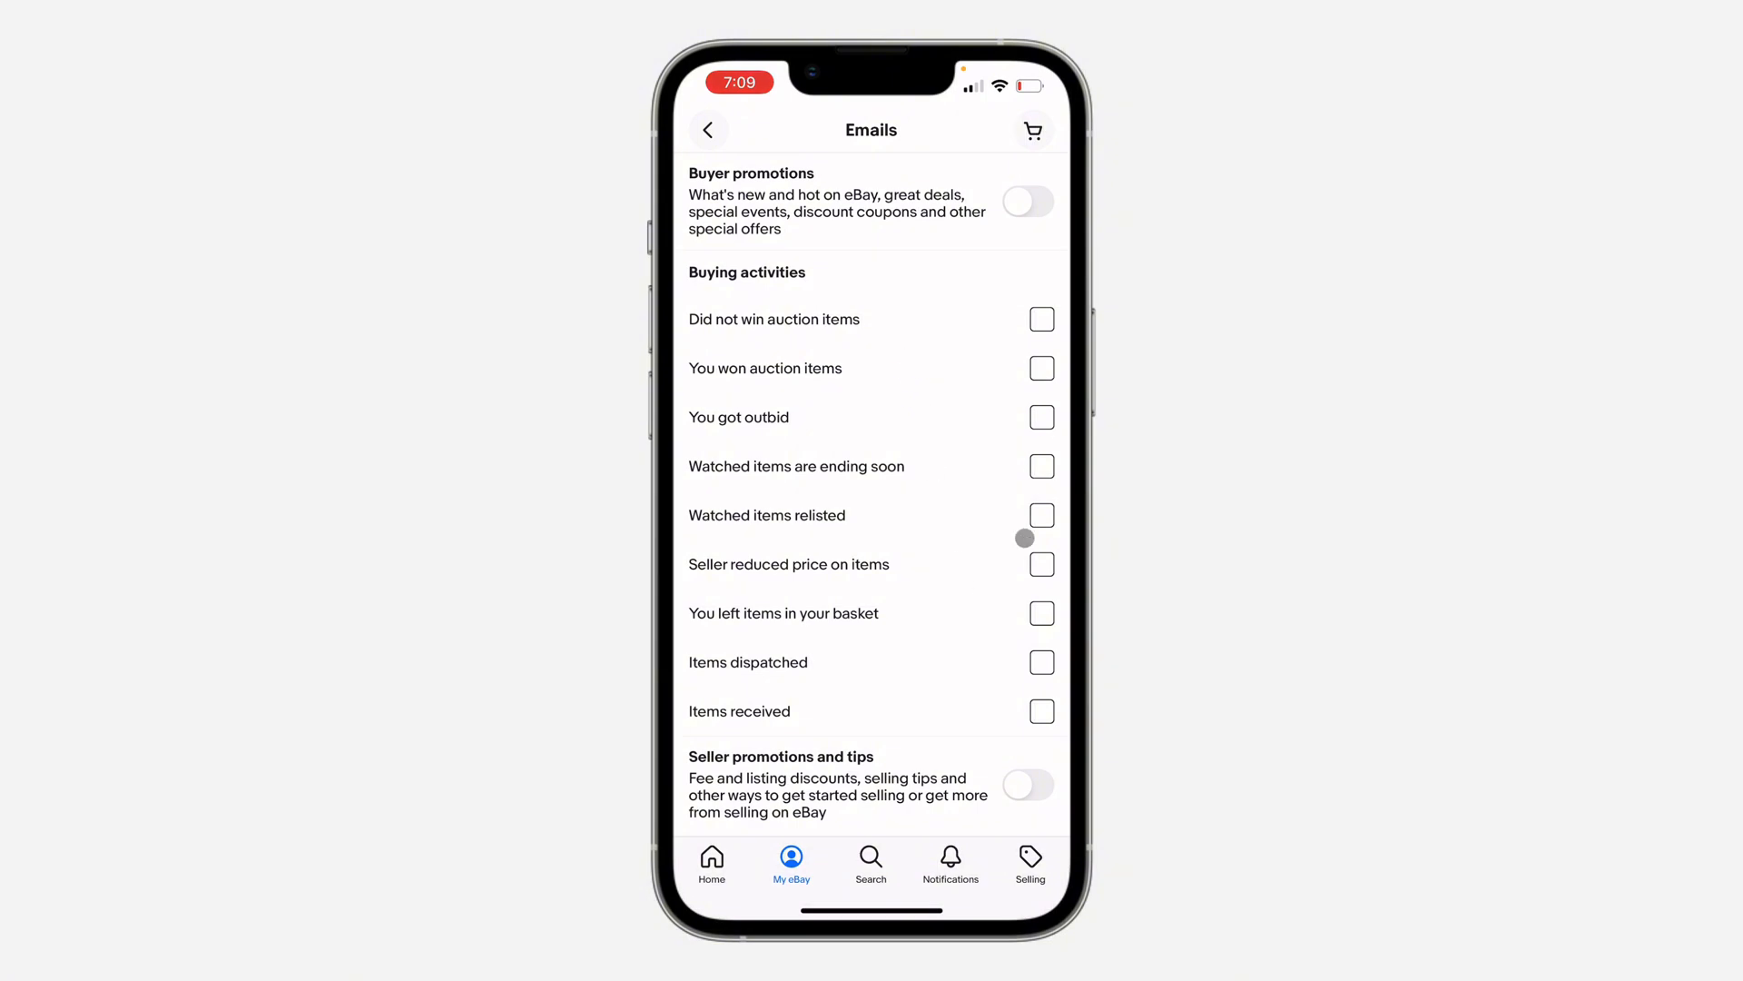
pyautogui.moveTo(982, 506)
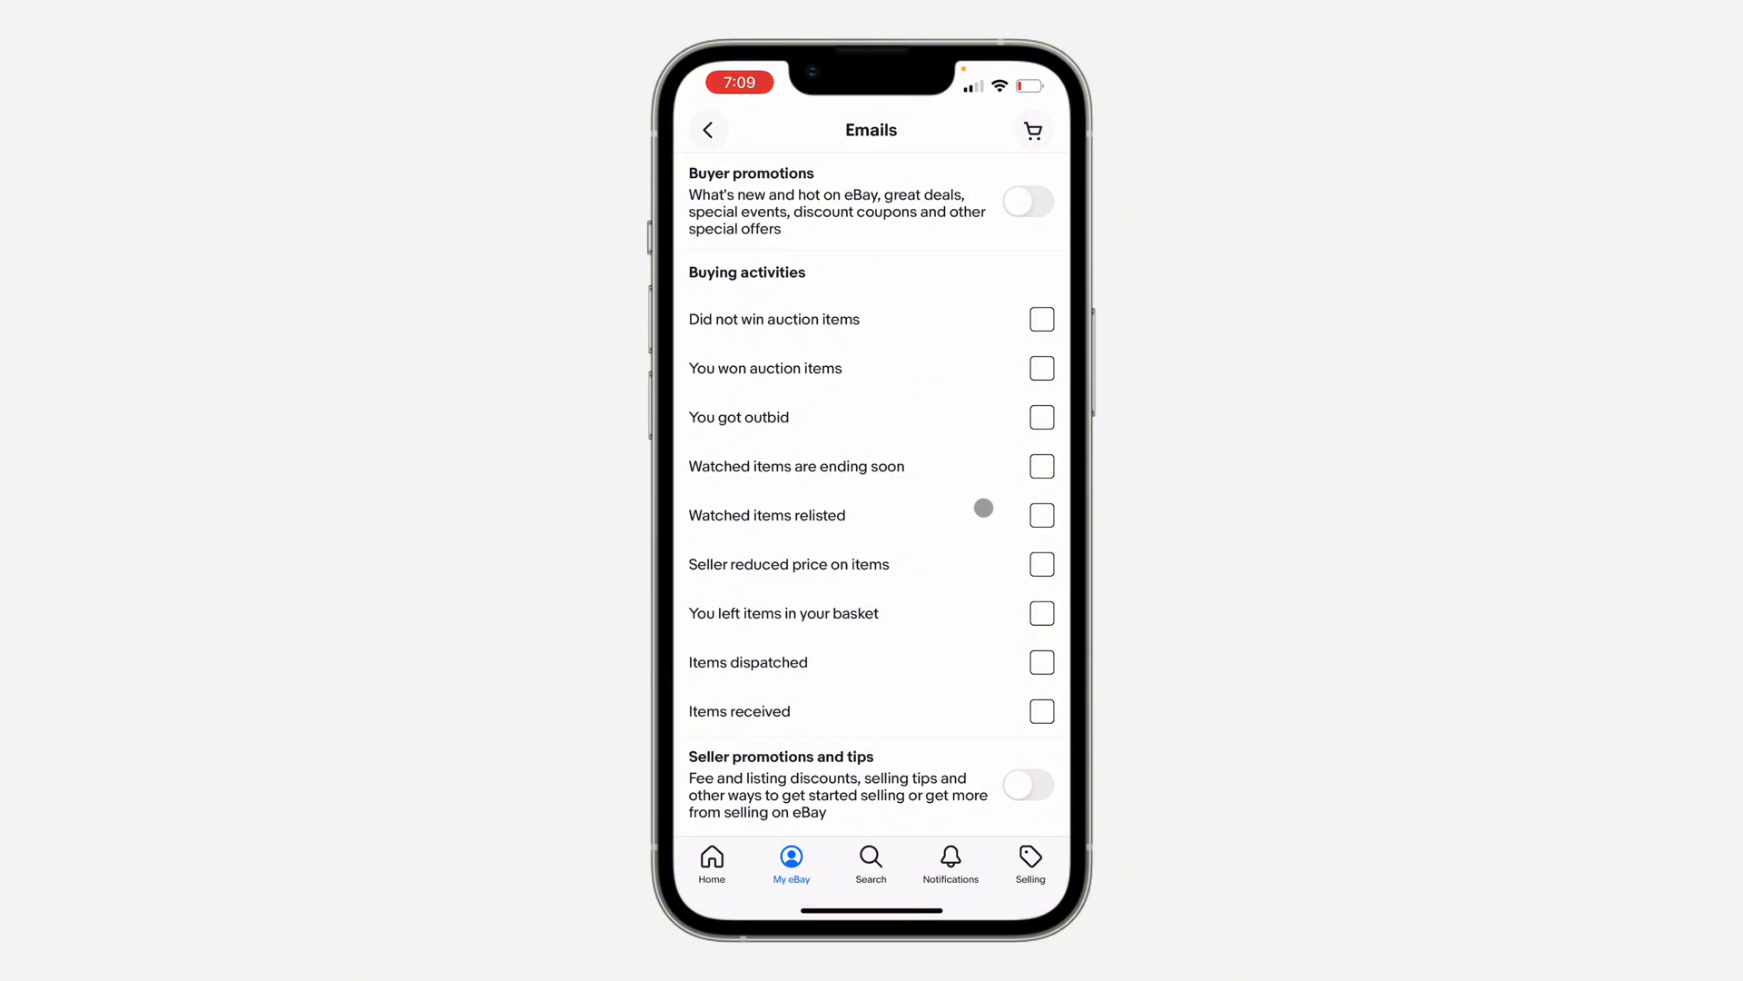